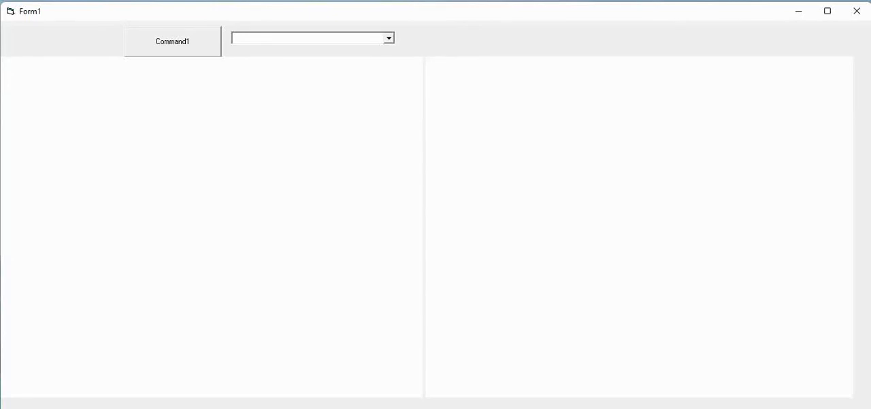
mouse_move(237, 317)
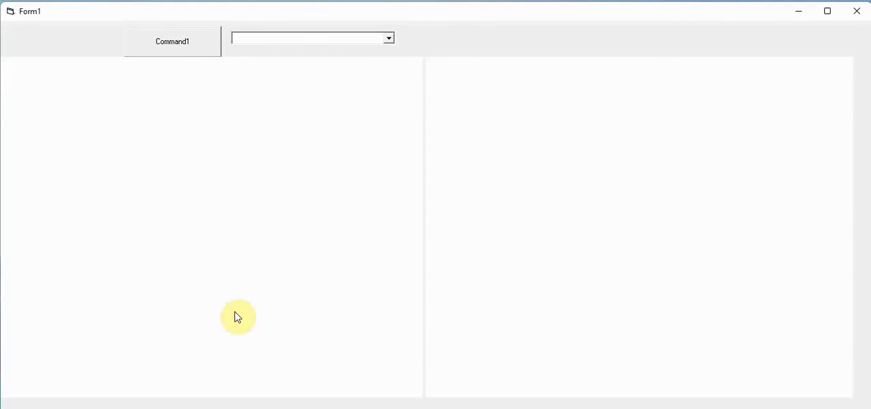
mouse_move(288, 307)
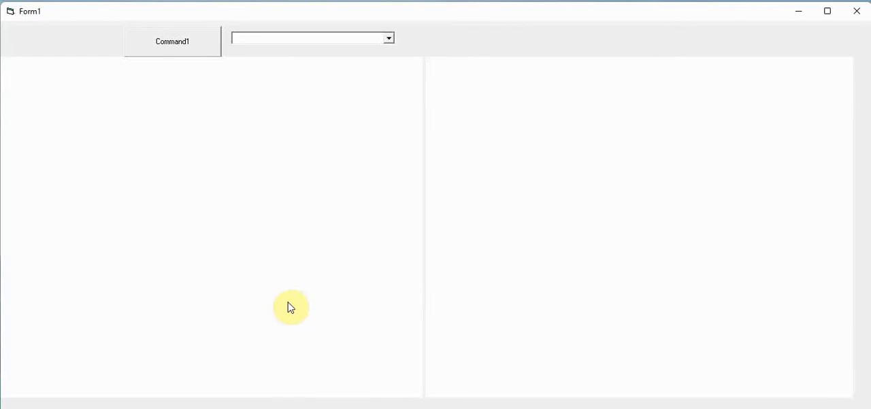
mouse_move(181, 220)
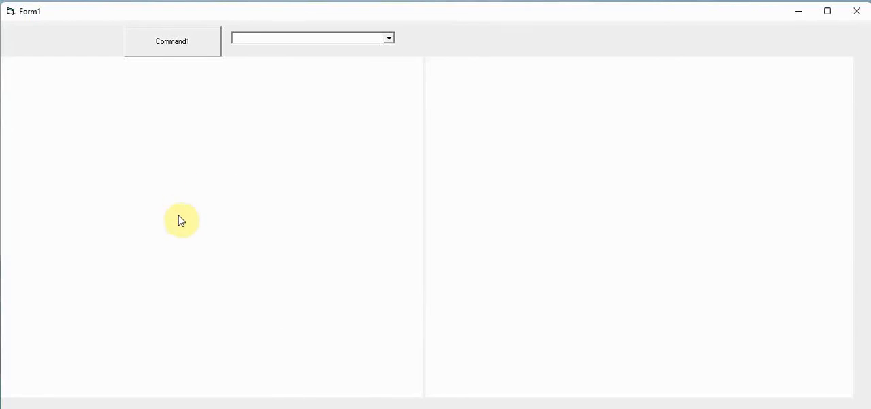
mouse_move(460, 240)
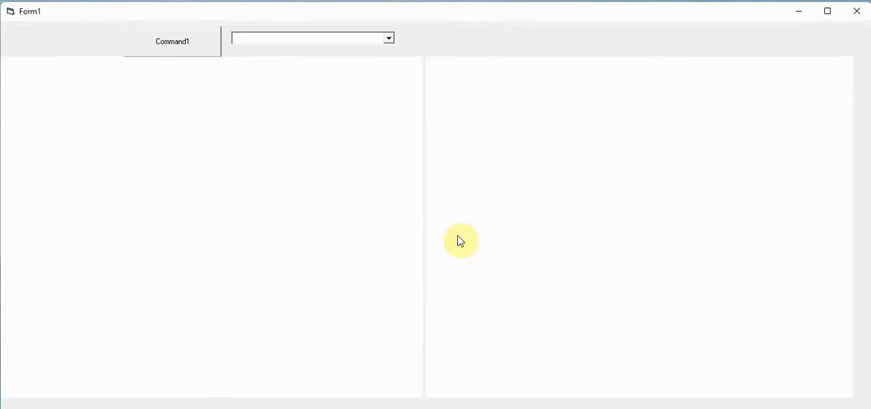
mouse_move(628, 215)
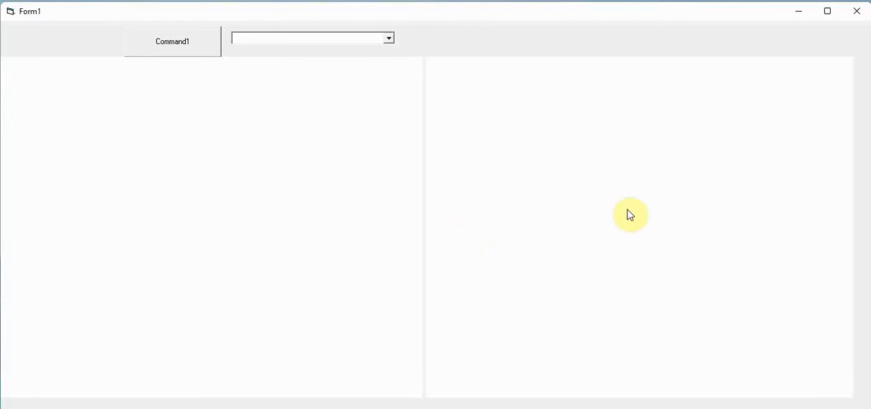
mouse_move(533, 134)
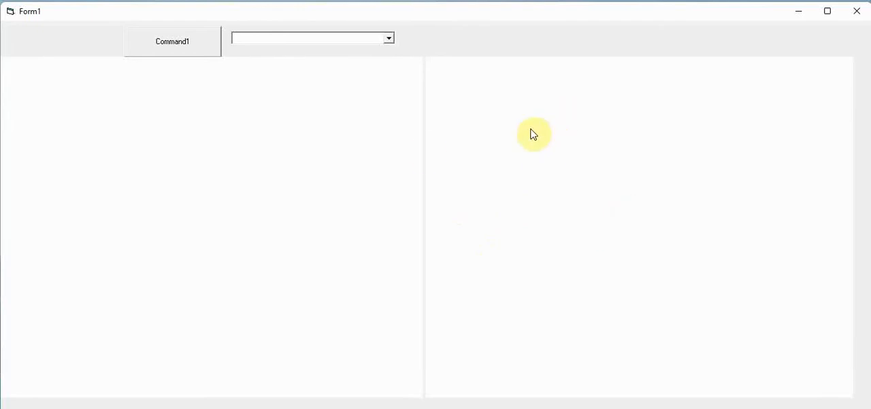
- Load weather.com from the URL combo box in both browser views and scroll the pages
left_click(388, 38)
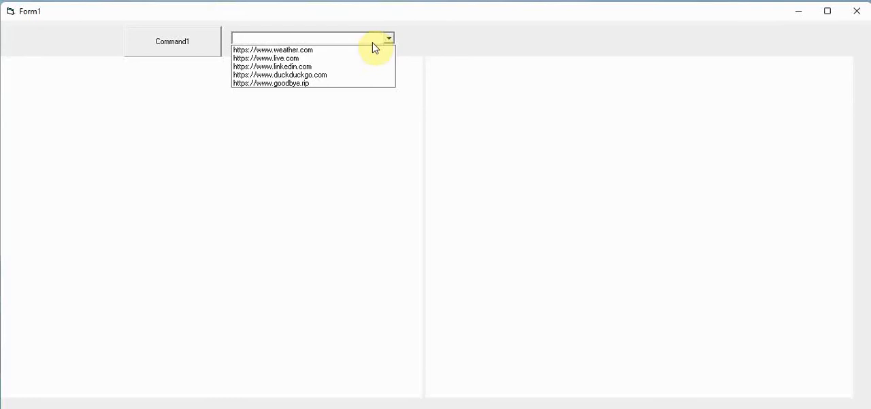
left_click(272, 49)
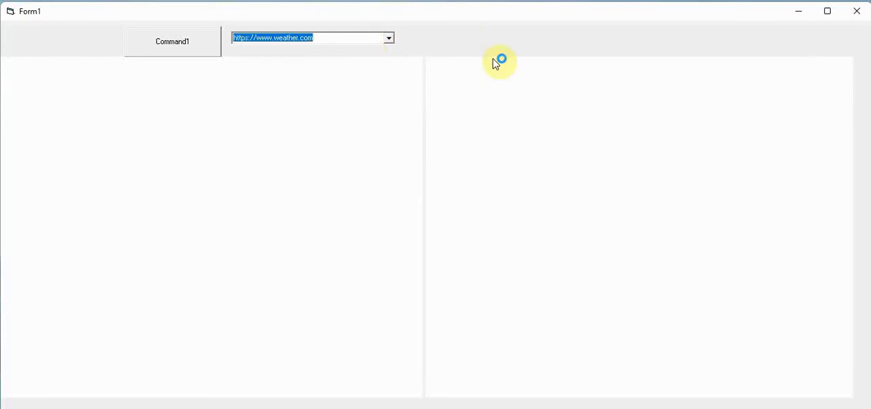
left_click(171, 41)
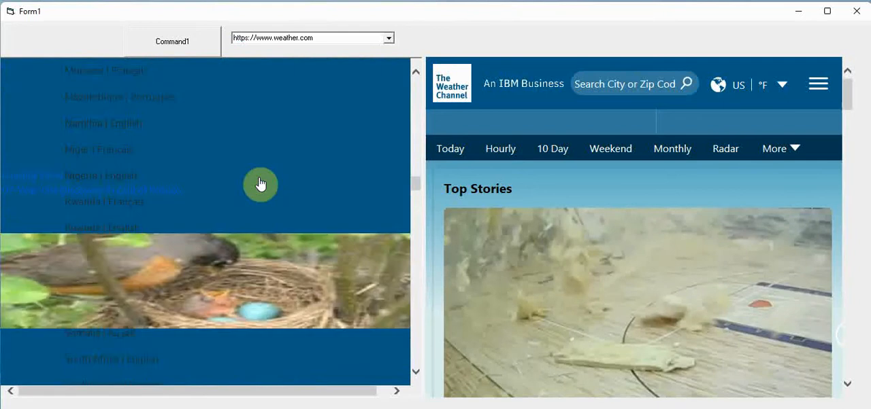
scroll("down", 3)
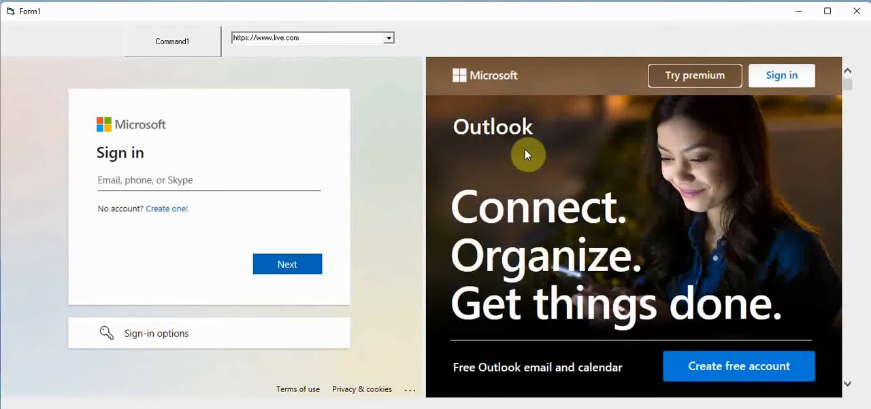
scroll("down", 3)
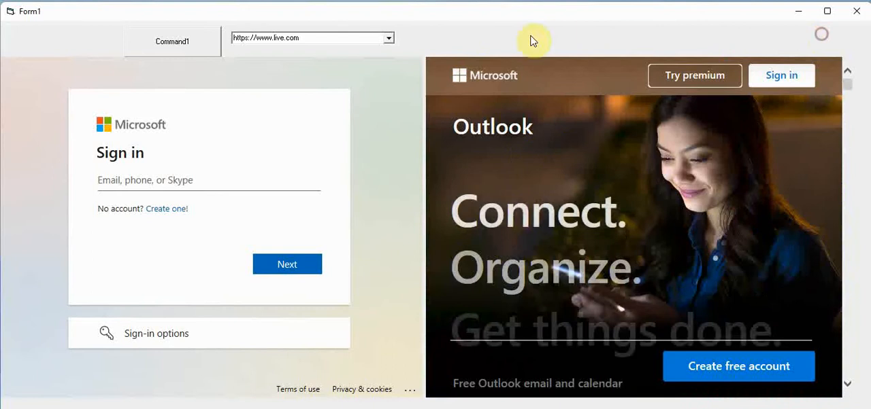
- Load linkedin.com and then duckduckgo.com in both browser views, scrolling to compare rendering
left_click(388, 38)
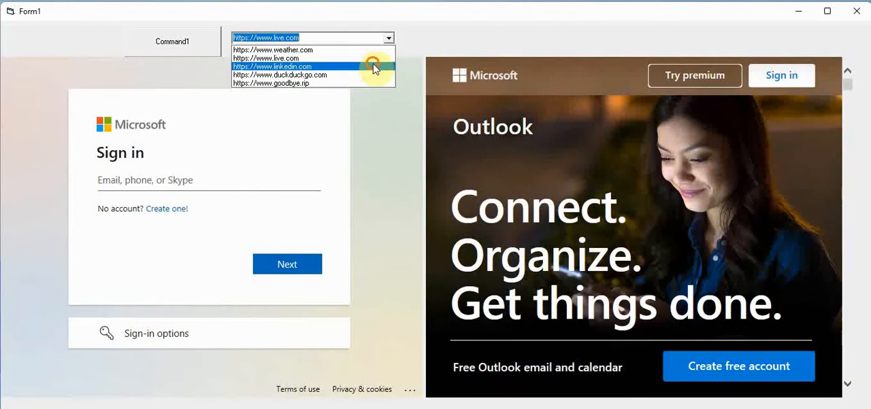
left_click(272, 65)
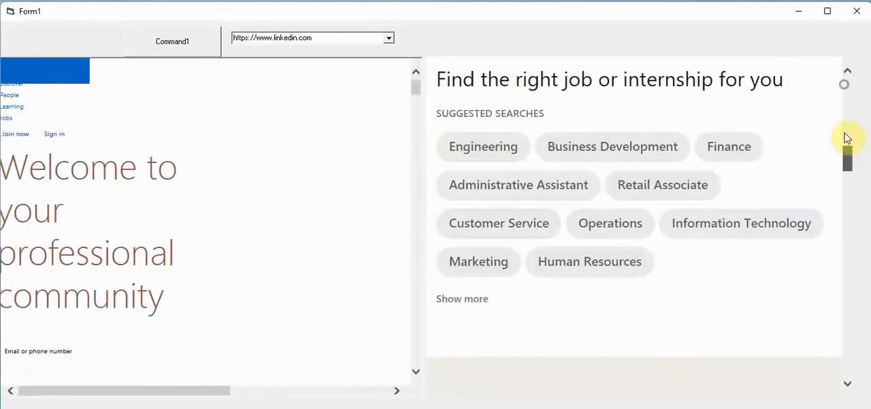
left_click(389, 38)
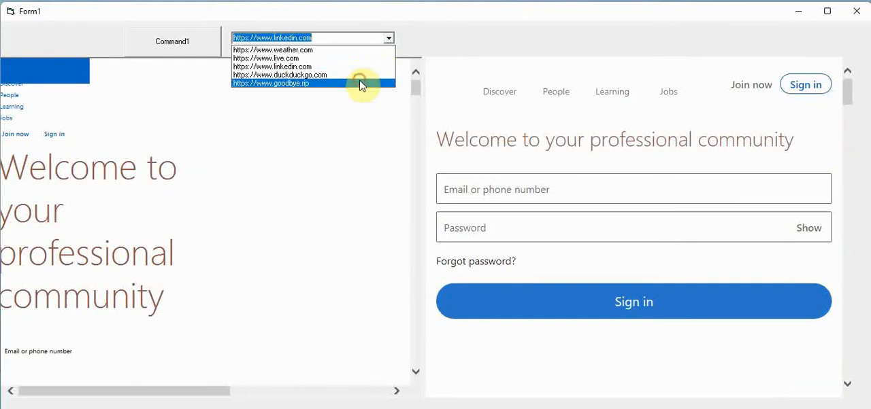
left_click(279, 75)
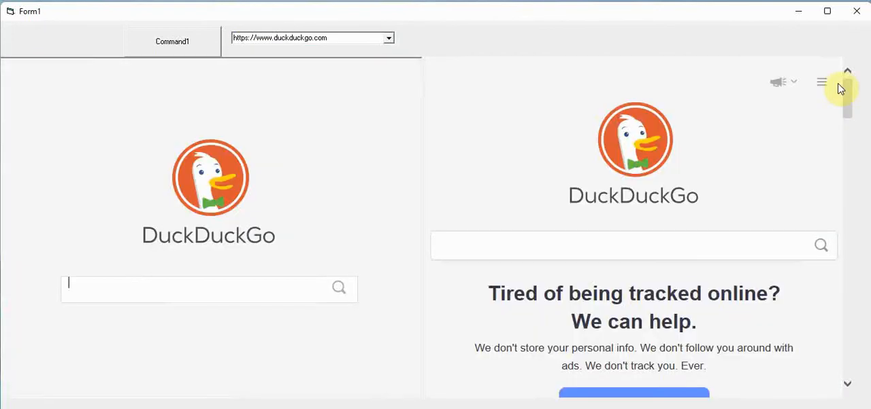
scroll("down", 3)
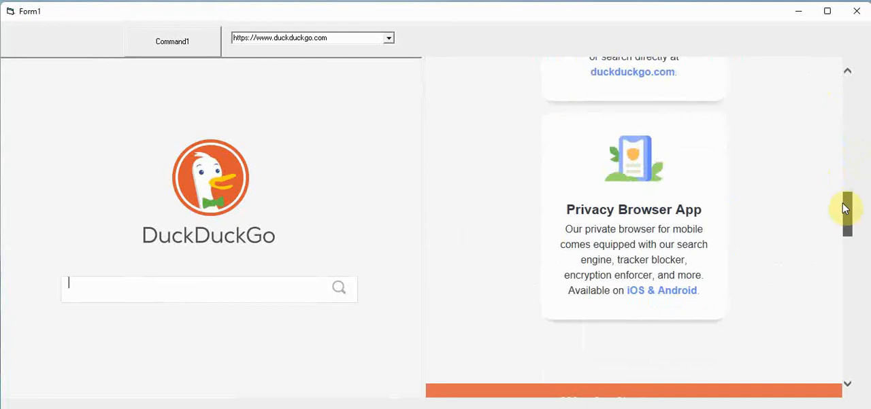
scroll("up", 3)
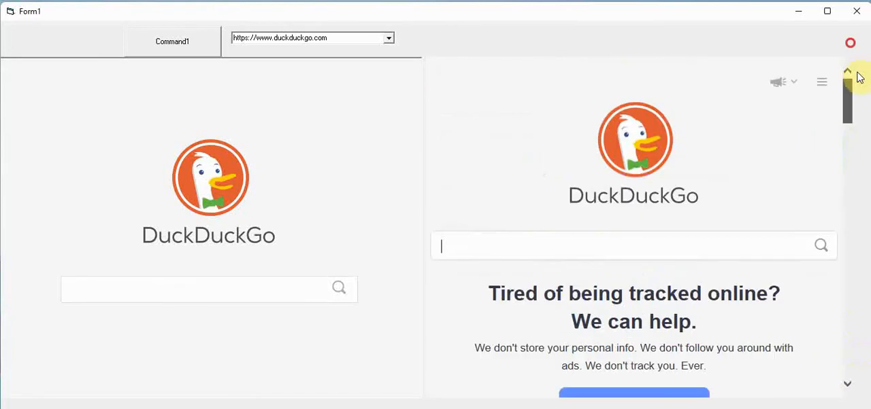
- Load goodbye.rip in both panes and scroll down through the obituary page
left_click(389, 38)
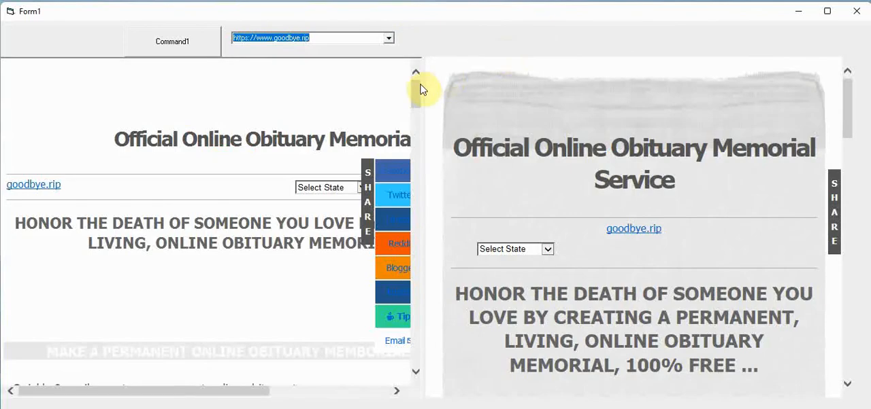
scroll("down", 3)
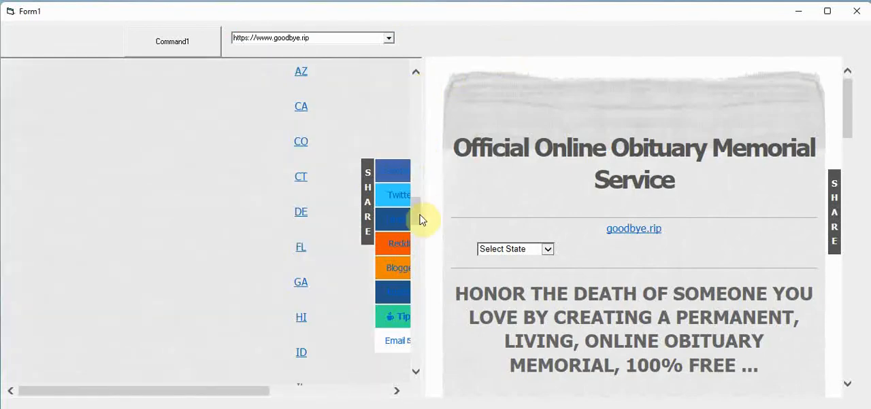
mouse_move(746, 206)
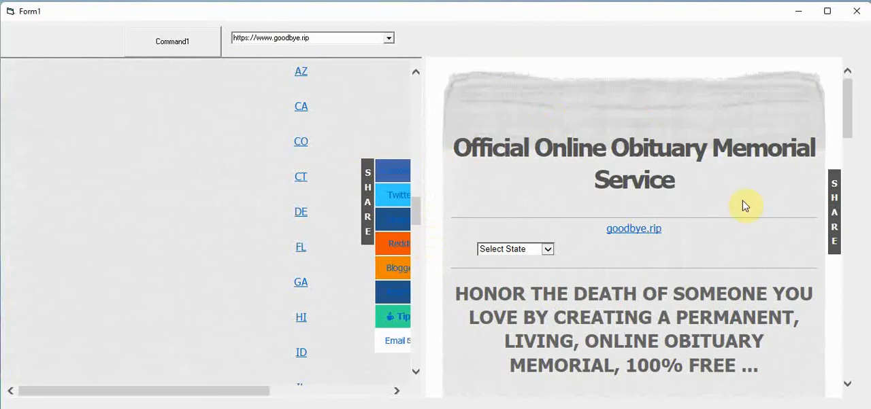
scroll("down", 3)
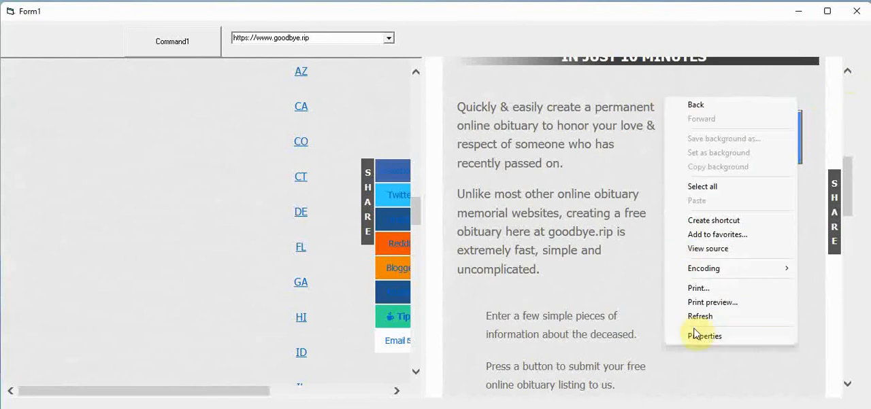
mouse_move(727, 247)
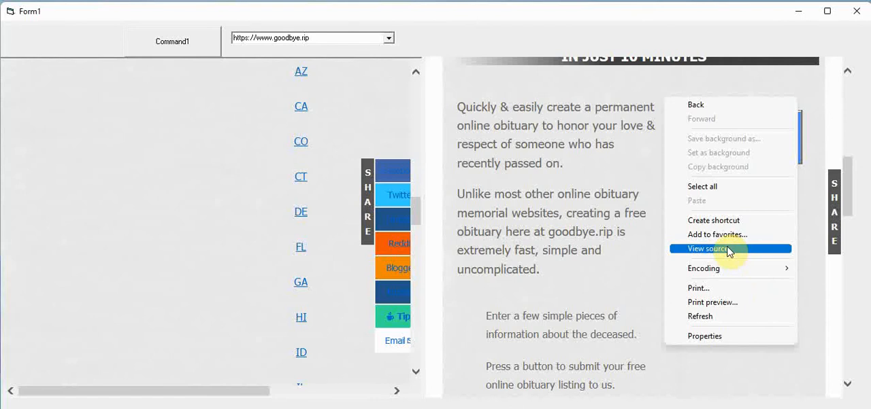
left_click(710, 247)
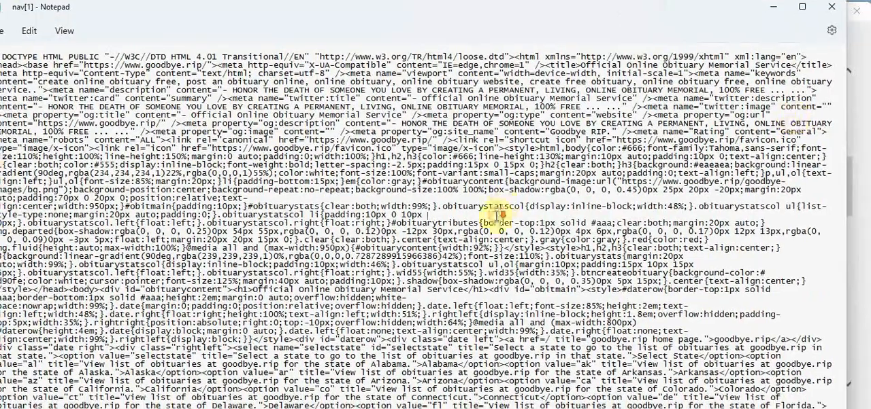
scroll("down", 3)
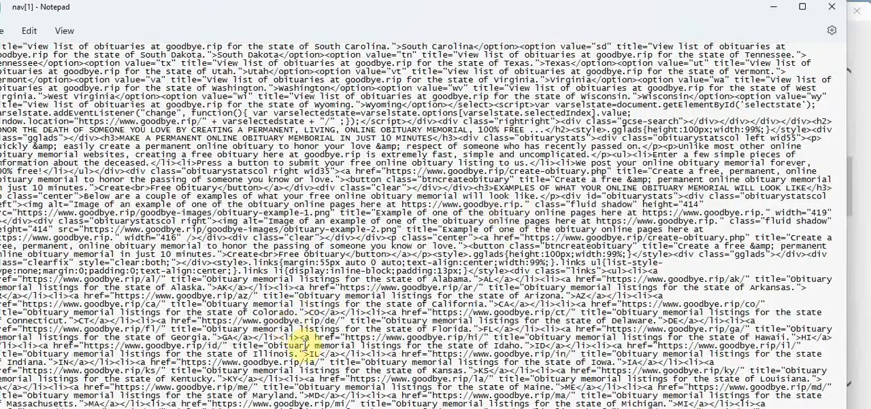
scroll("down", 3)
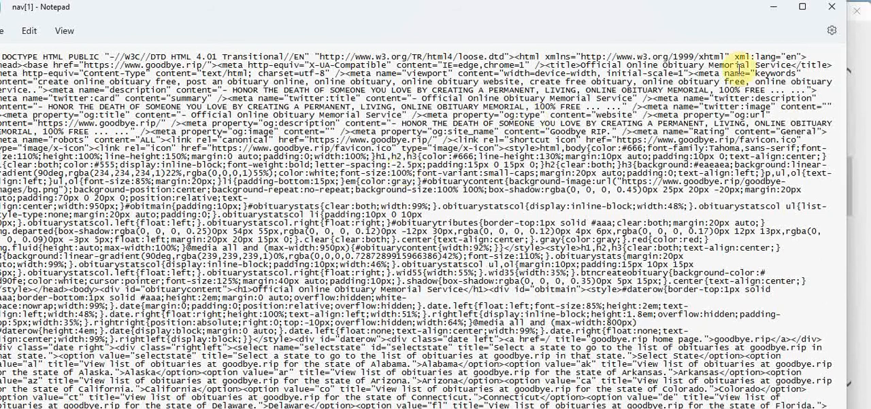
mouse_move(829, 11)
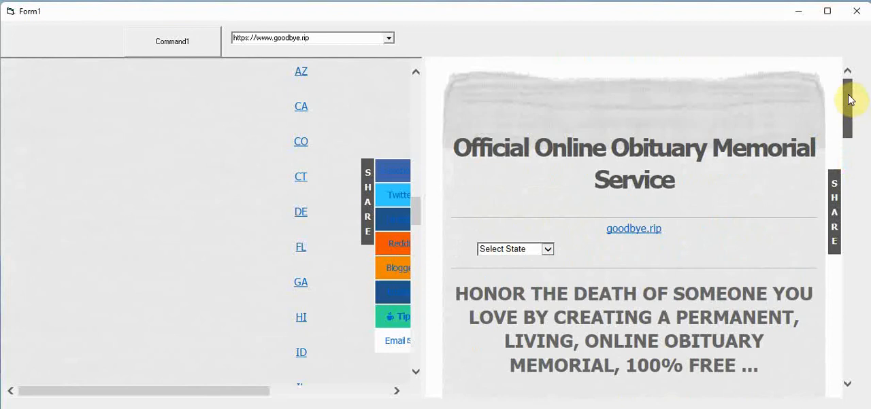
mouse_move(651, 216)
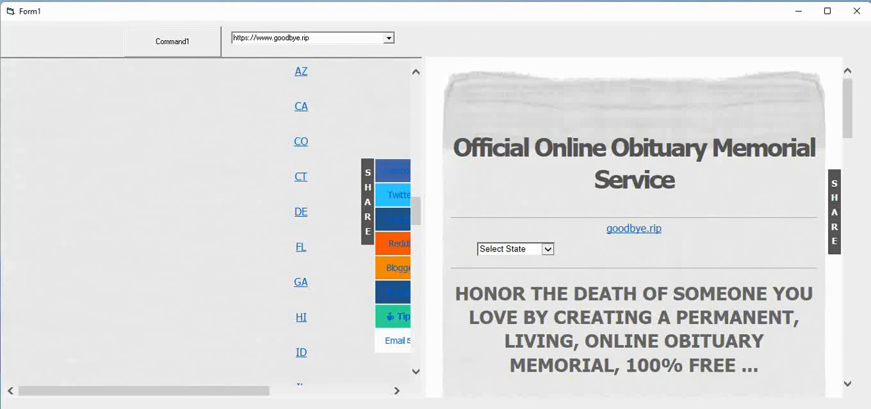
mouse_move(529, 117)
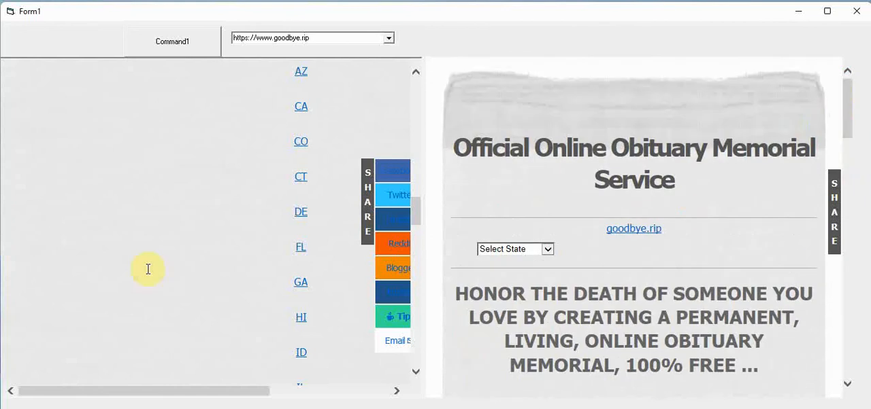
right_click(147, 270)
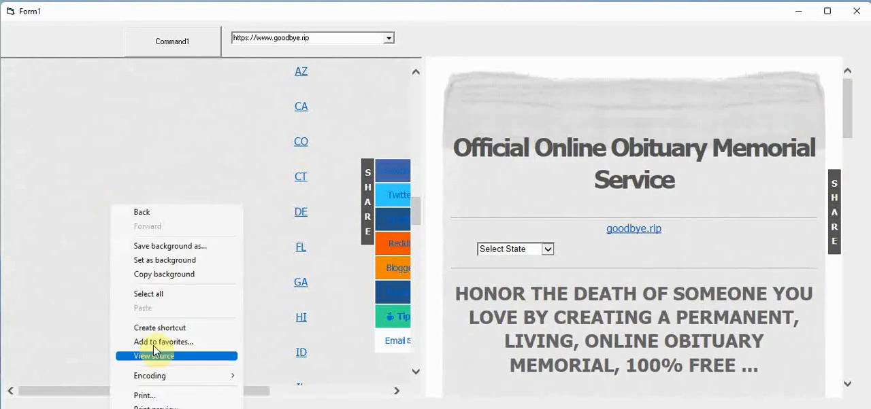
left_click(152, 356)
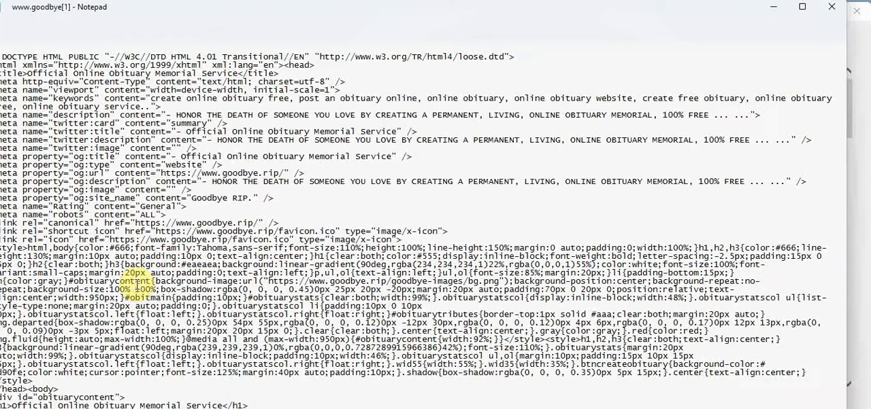
scroll("down", 3)
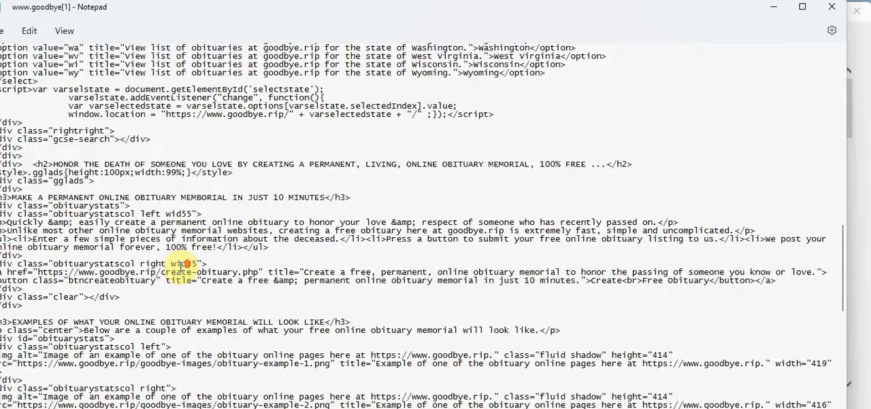
scroll("up", 3)
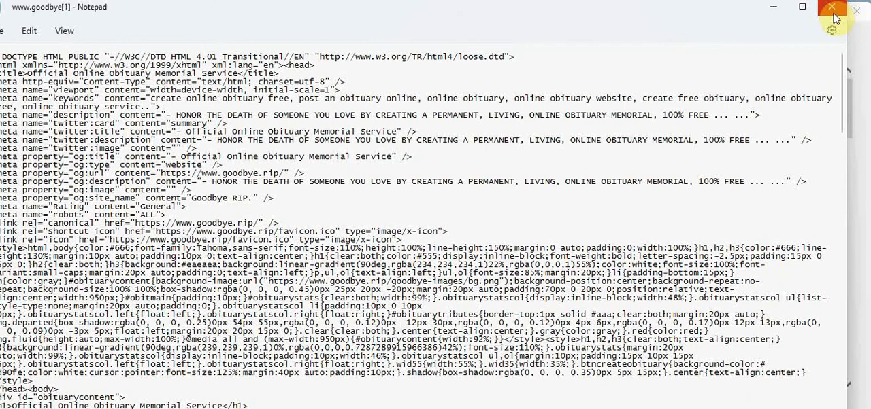
mouse_move(639, 47)
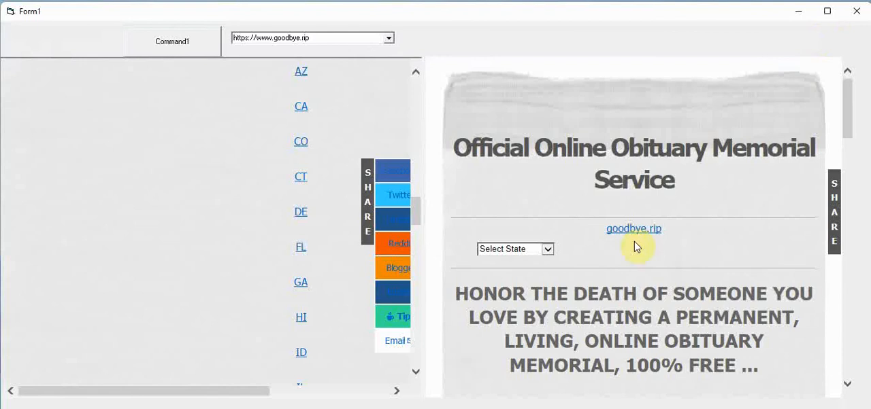
- View the HTML source of the right-hand goodbye.rip copy, opening nav[1] in Notepad
right_click(636, 246)
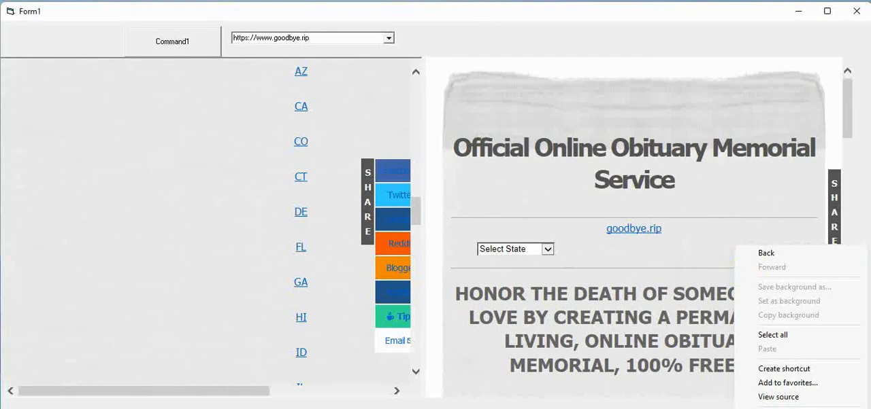
left_click(778, 397)
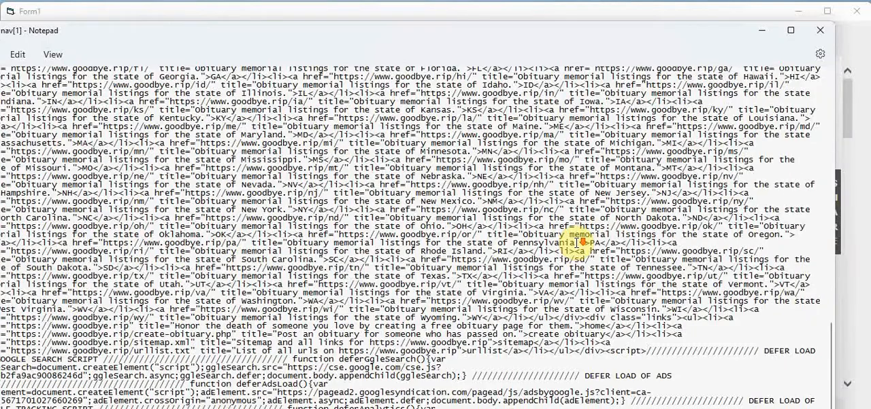